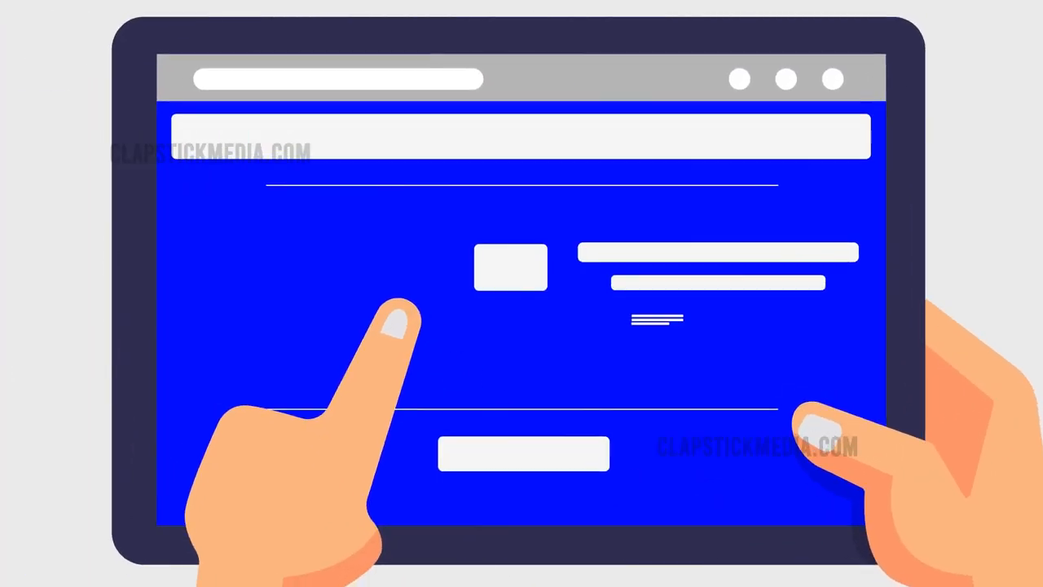
pyautogui.click(394, 306)
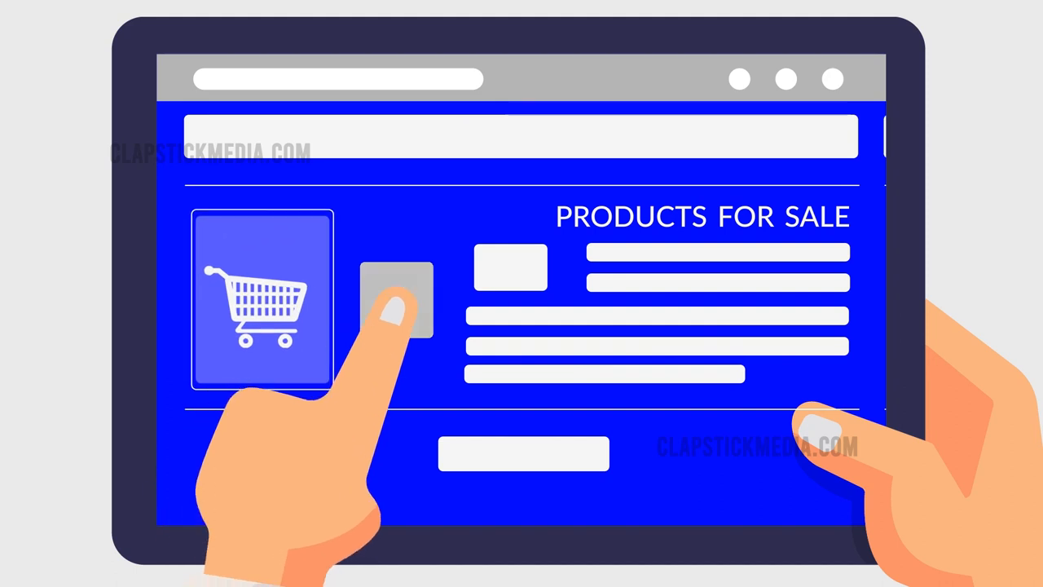
pyautogui.click(396, 296)
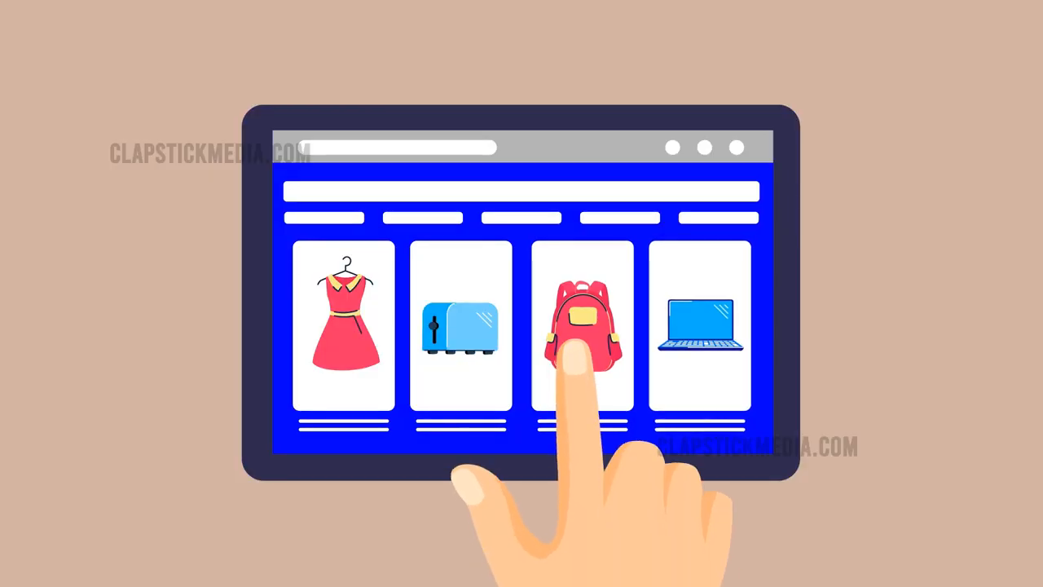
pyautogui.click(583, 334)
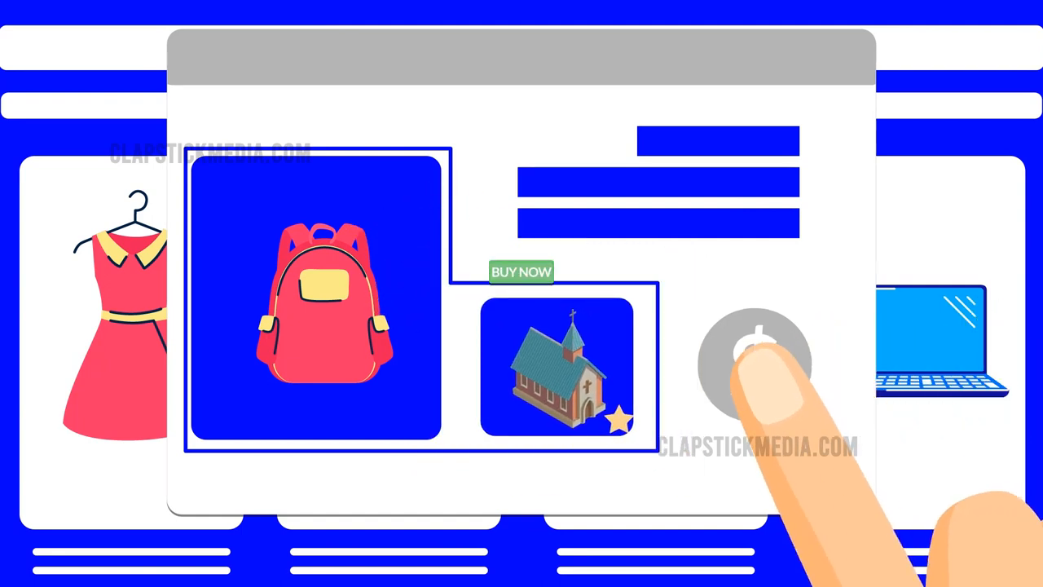